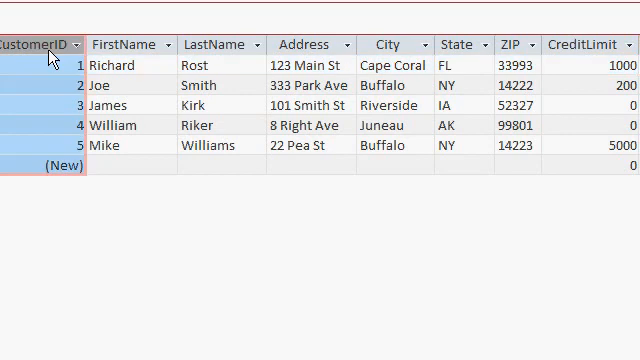
{"action": "left_click", "coordinate": [125, 44]}
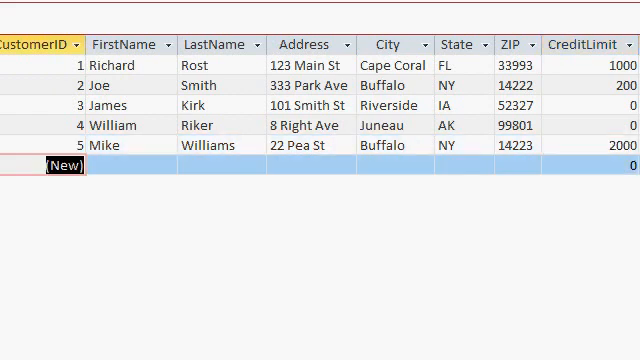
{"action": "mouse_move", "coordinate": [410, 265]}
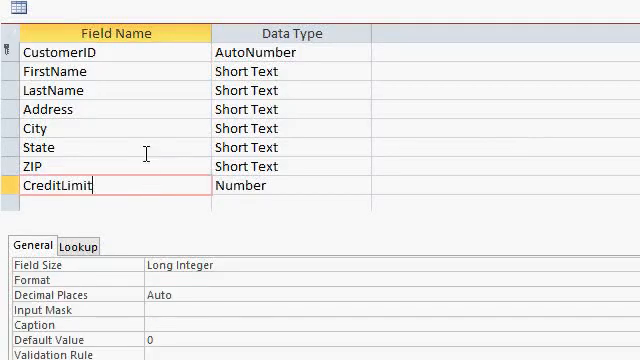
Give CreditLimit the validation rule <=2000 with text 'The credit limit must be below $2000'.
{"action": "scroll", "scroll_direction": "down", "scroll_amount": 3}
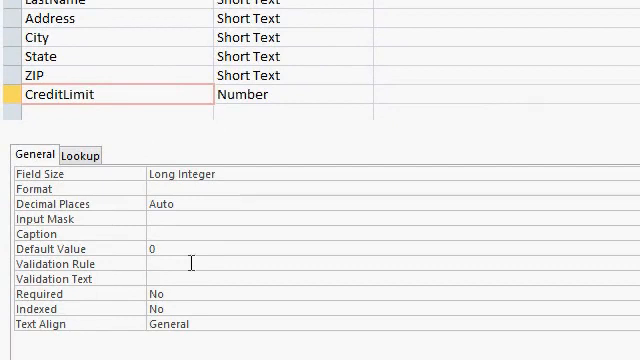
{"action": "mouse_move", "coordinate": [201, 277]}
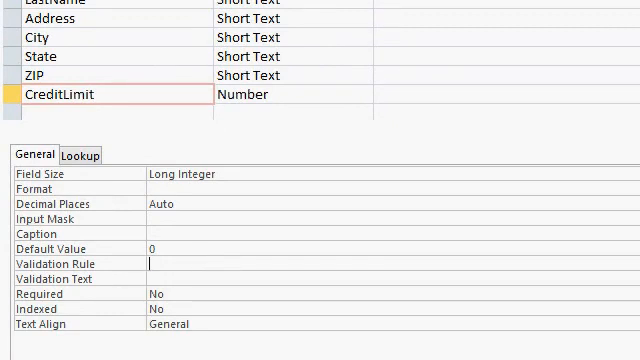
{"action": "type", "text": "<"}
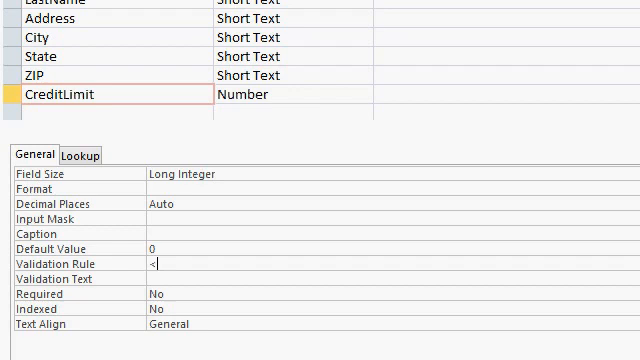
{"action": "type", "text": "=2000"}
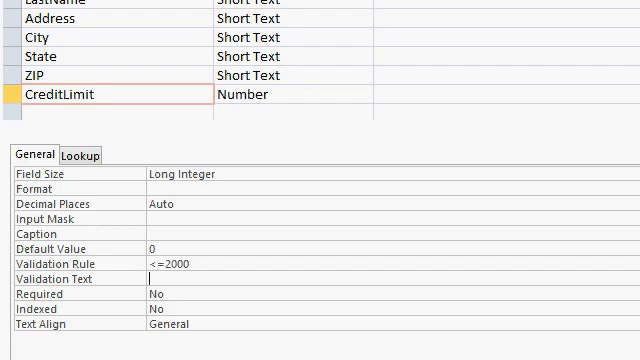
{"action": "type", "text": "The credit limit m"}
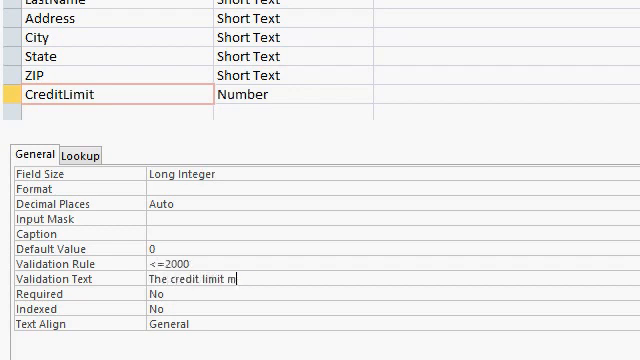
{"action": "type", "text": "ust be below $2000"}
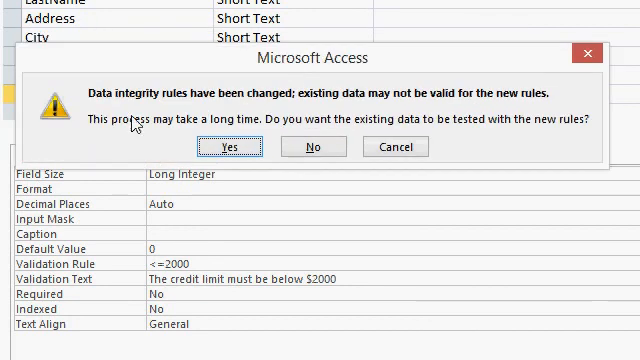
{"action": "mouse_move", "coordinate": [241, 105]}
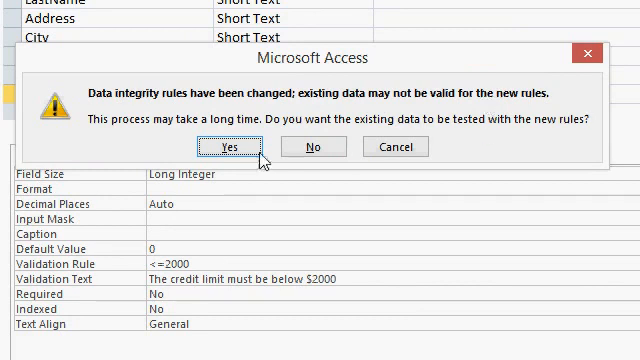
Save the table and accept testing existing customer records against the new rule.
{"action": "left_click", "coordinate": [230, 146]}
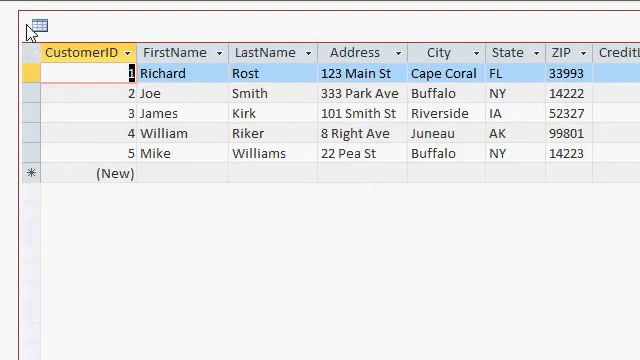
{"action": "scroll", "scroll_direction": "right", "scroll_amount": 3}
{"action": "type", "text": "3000"}
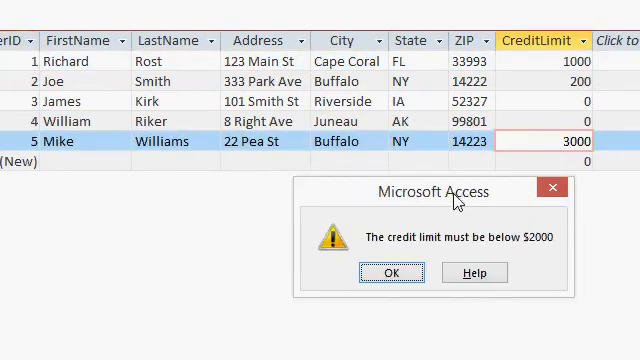
{"action": "mouse_move", "coordinate": [550, 237]}
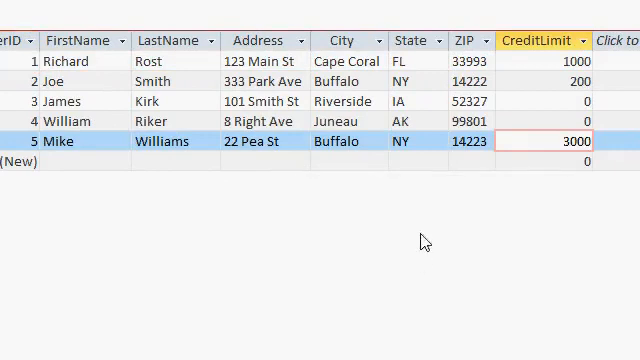
{"action": "mouse_move", "coordinate": [470, 242]}
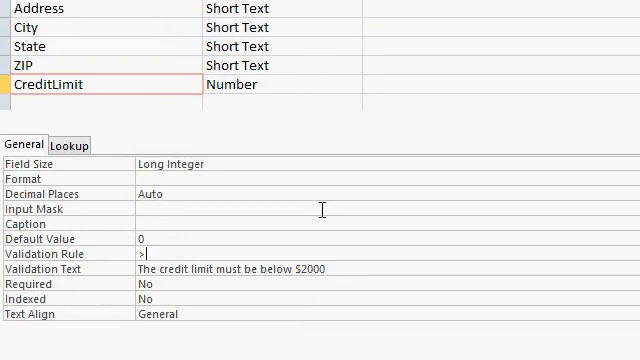
Restrict CreditLimit to 0 through 2000, save, and test existing records.
{"action": "type", "text": "=0 AND <"}
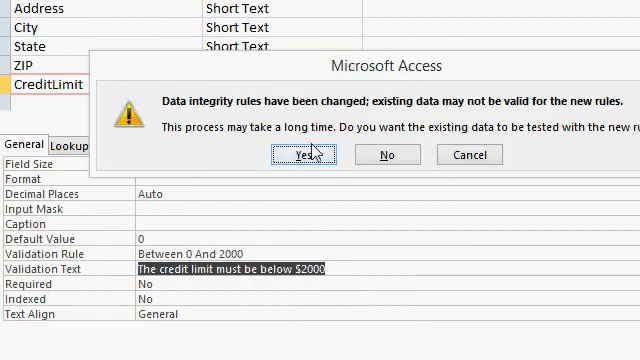
{"action": "left_click", "coordinate": [291, 154]}
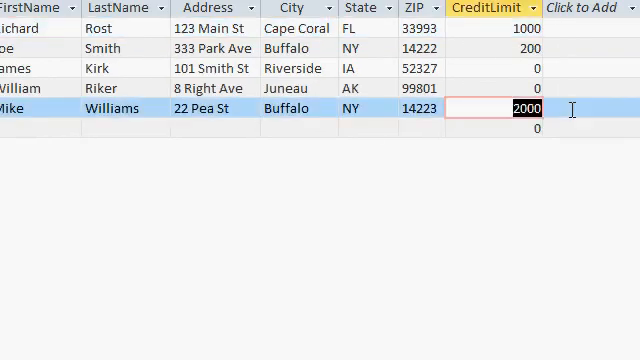
{"action": "type", "text": "-5"}
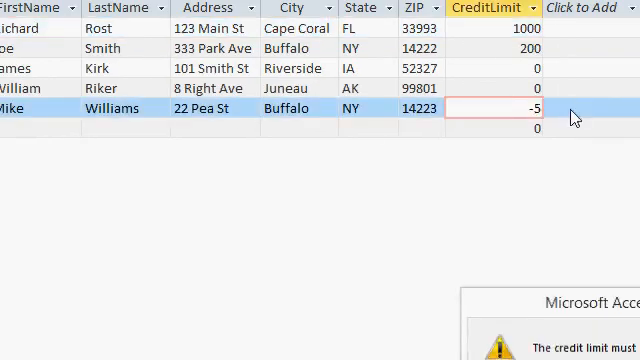